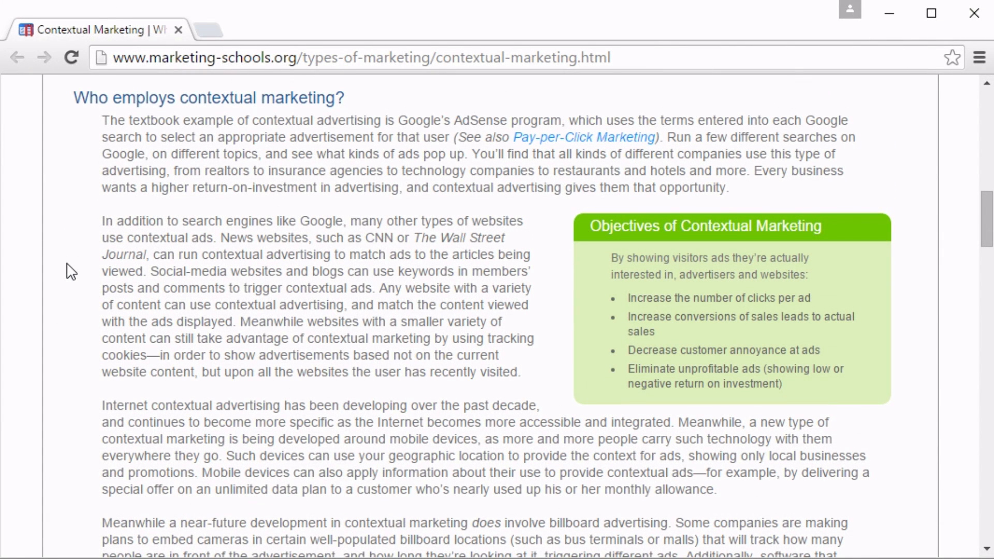
mouse_move(79, 180)
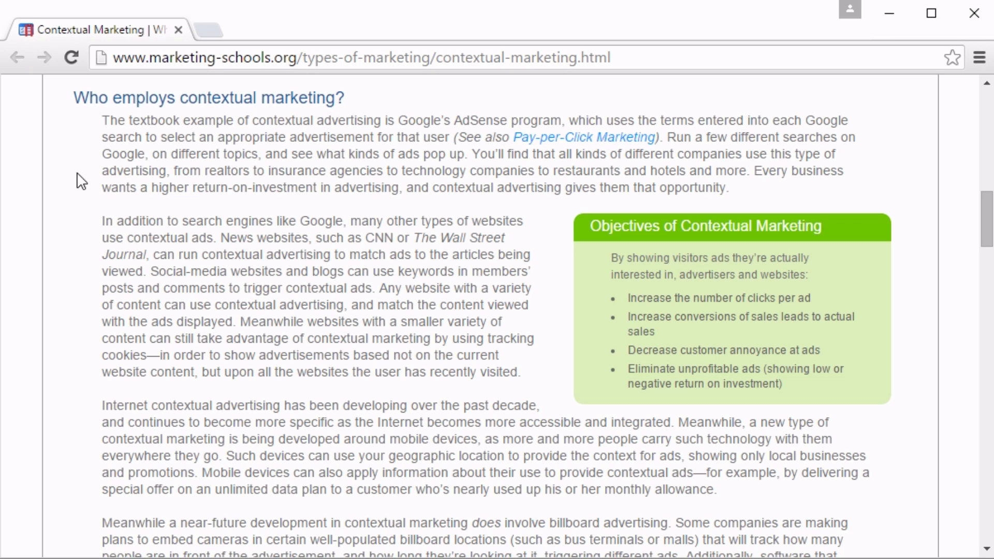
Step: Select the 'textbook example of contextual advertising' paragraph about Google AdSense
left_click_drag(101, 121, 577, 187)
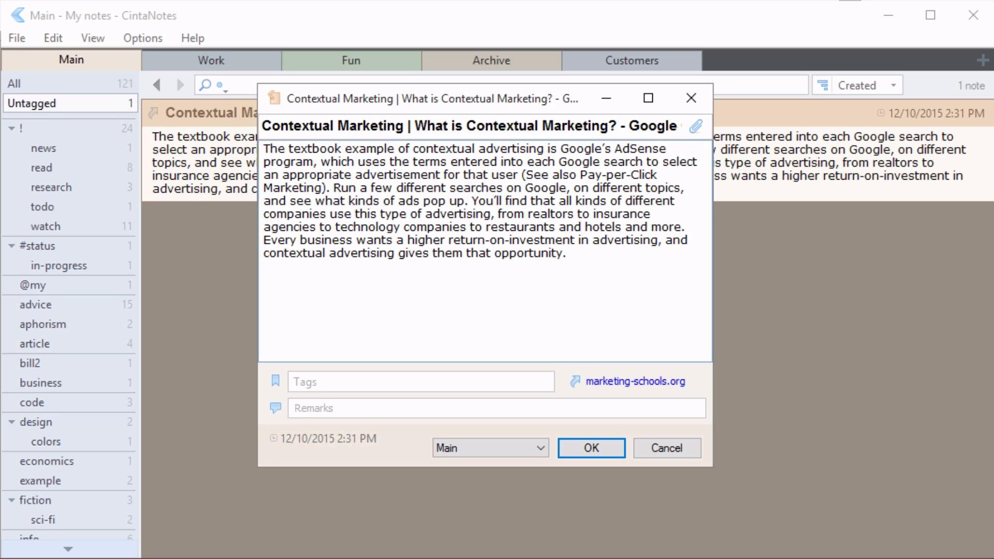
Step: Add 'marketing' after 'advertising' in the clipped AdSense note, tag it research, and edit its link
type("\\marketing")
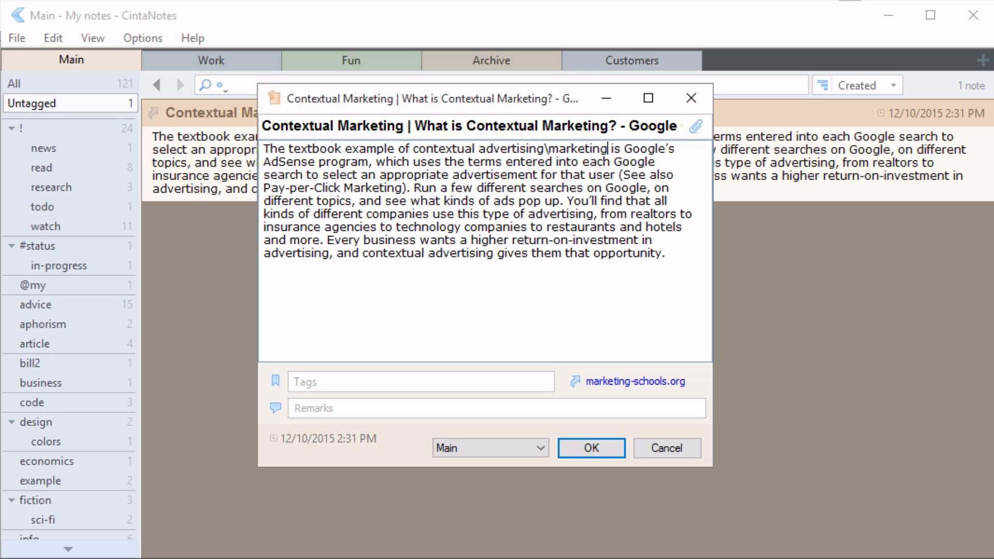
left_click(589, 449)
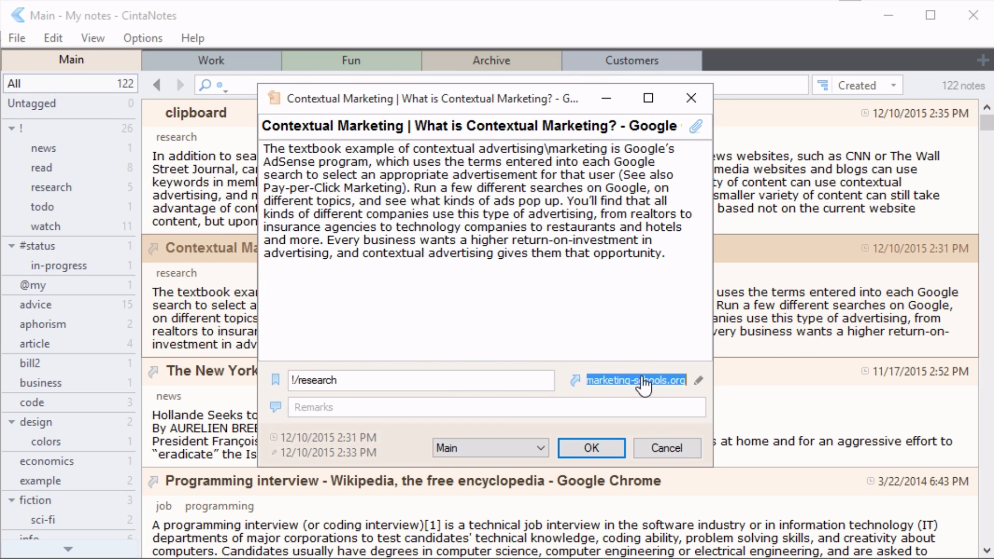
left_click(635, 380)
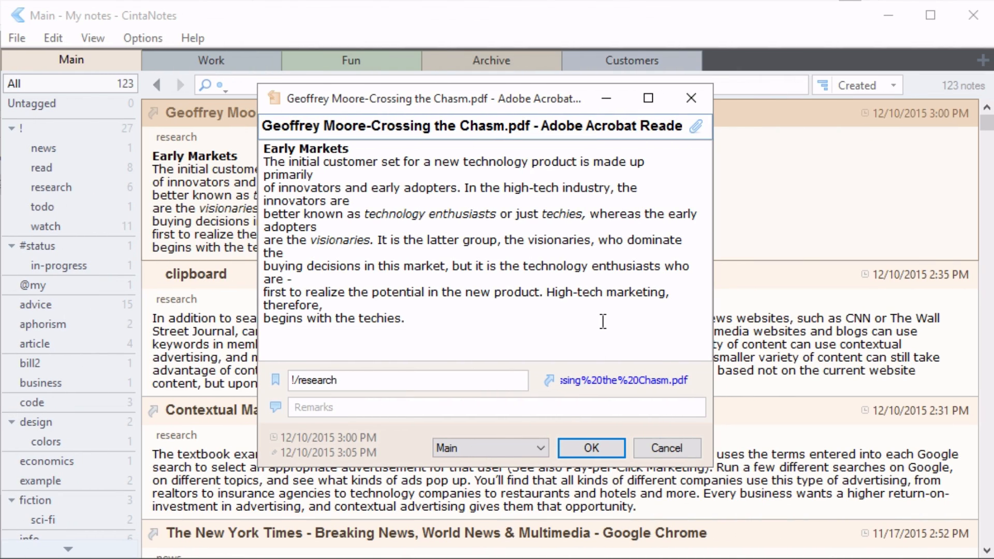
mouse_move(601, 325)
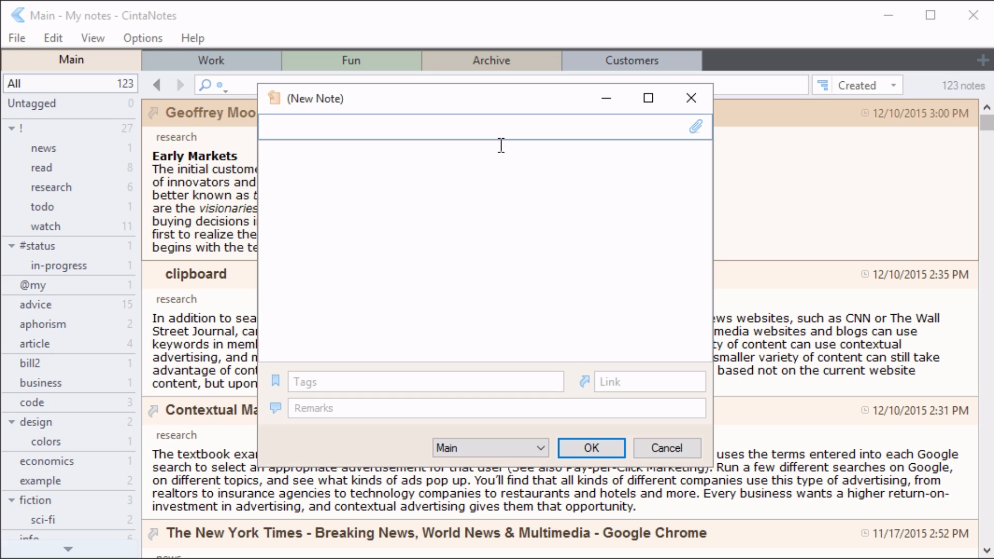
Step: Title a new note 'Shopping list' and list Milk and Bread items
type("Shopping list")
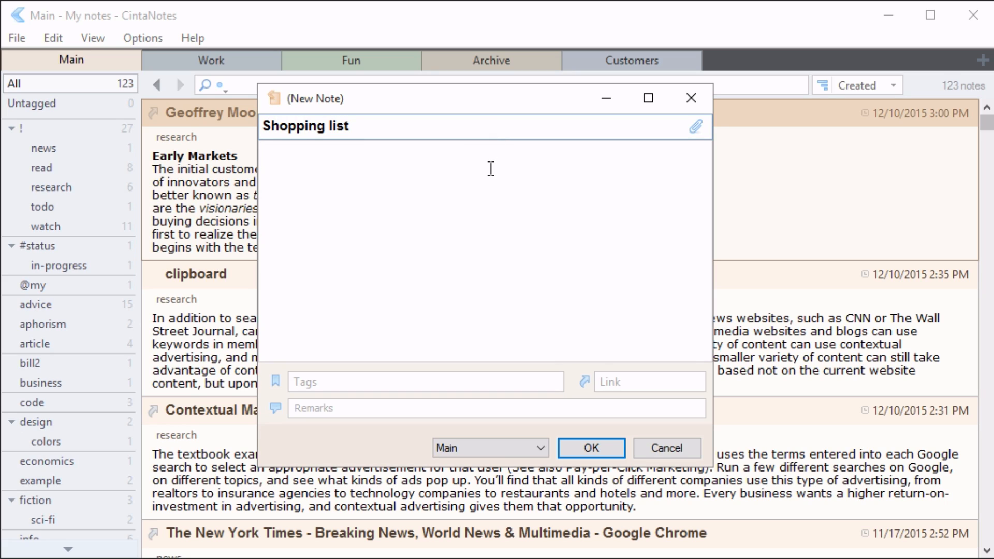
type("- Milk")
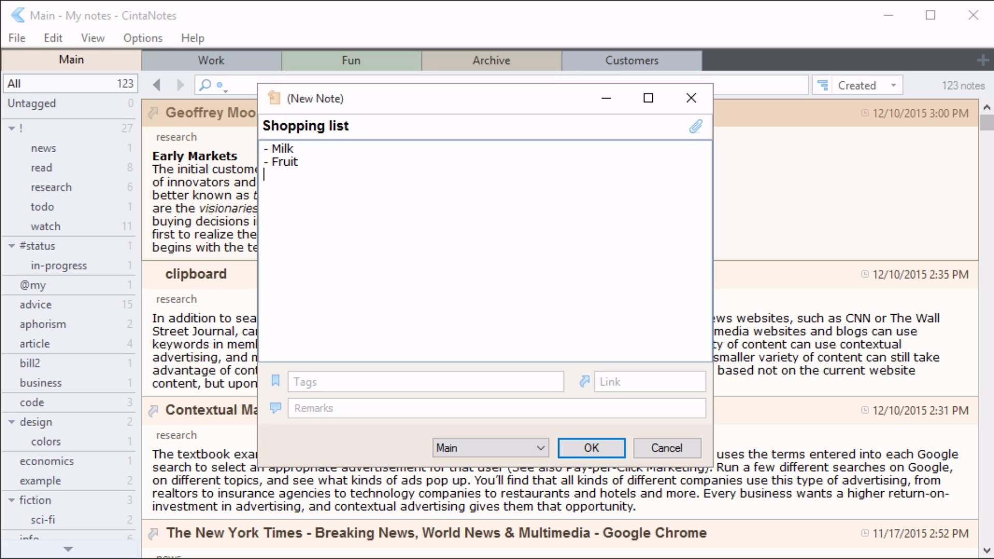
type("- Bread")
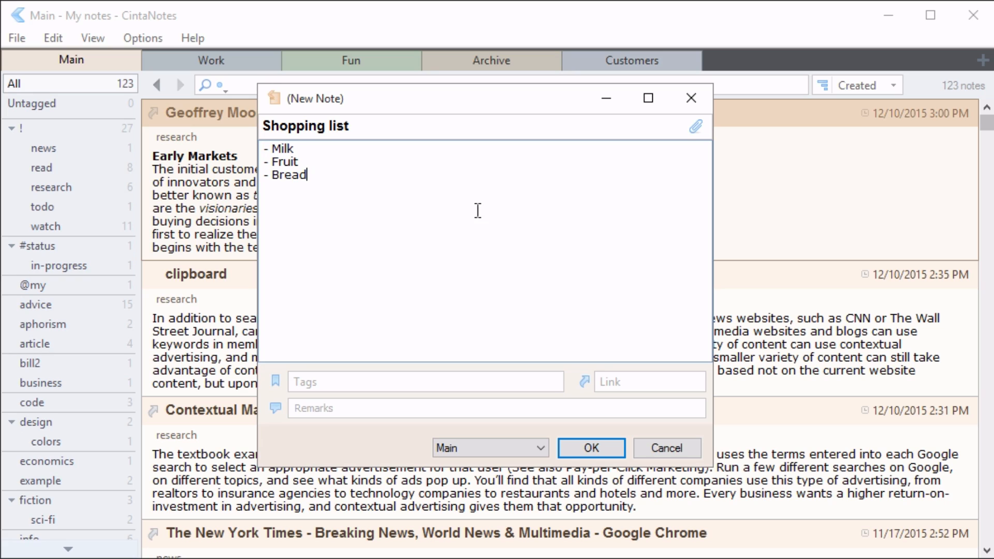
Step: Tag the shopping list note !/todo and save it
type("todo")
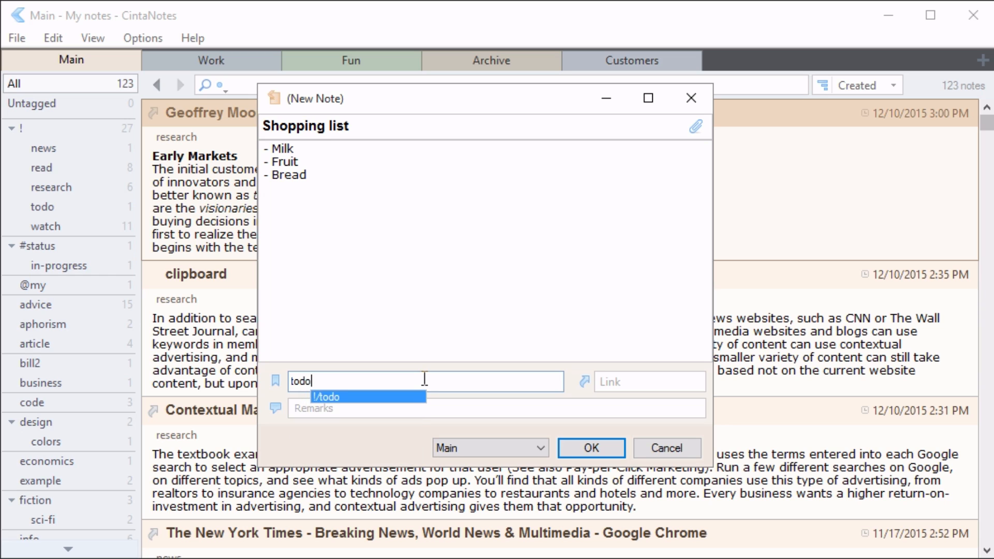
left_click(327, 396)
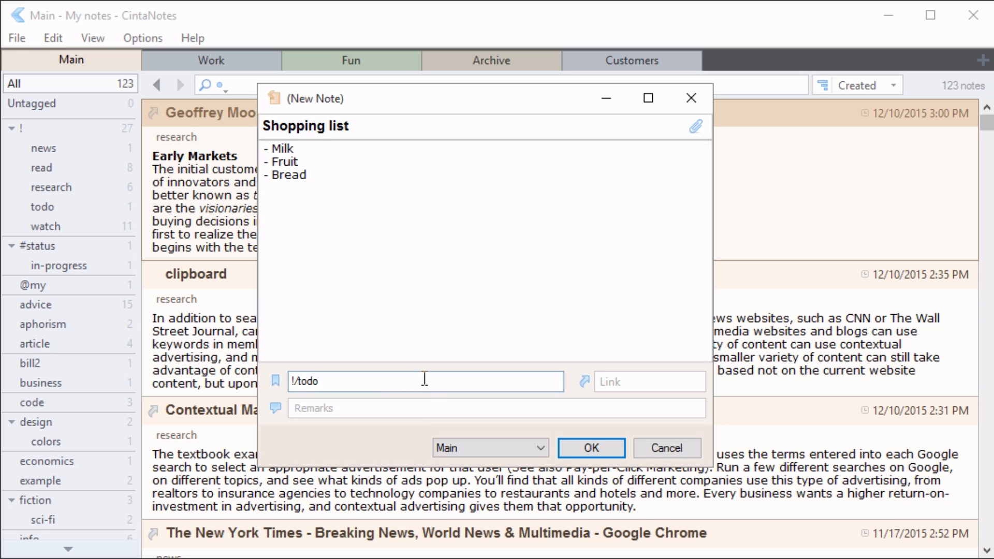
left_click(590, 448)
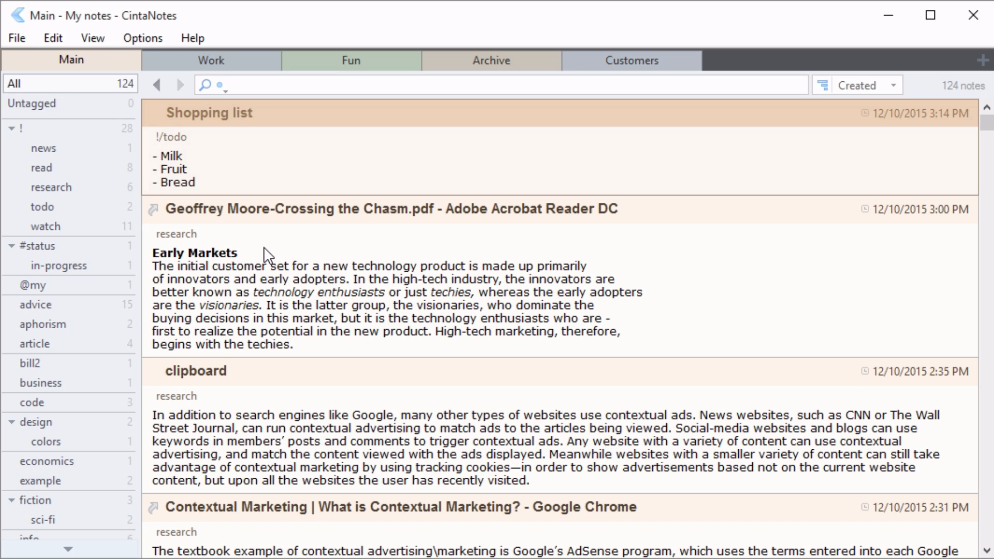
mouse_move(240, 260)
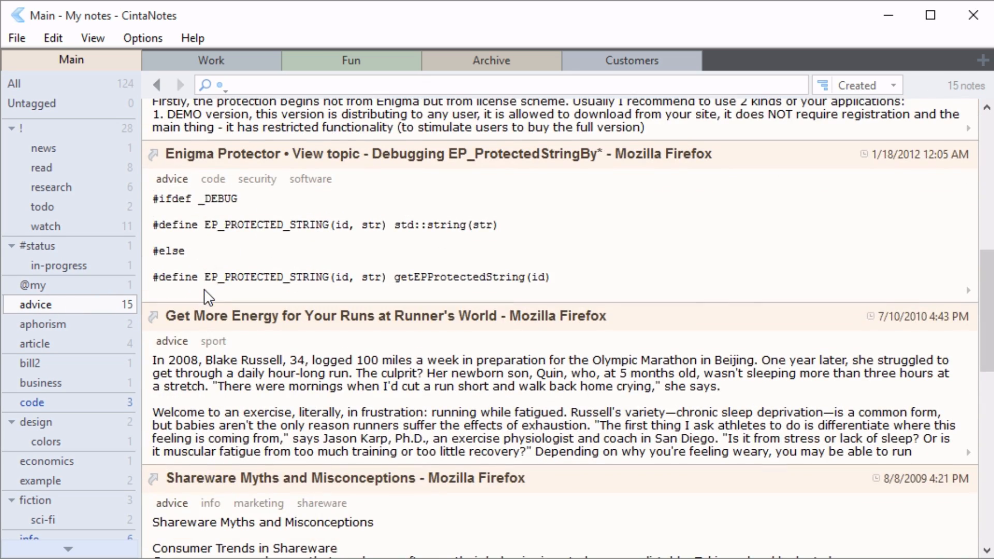
Step: Filter the note list to the 'advice' tag
double_click(383, 316)
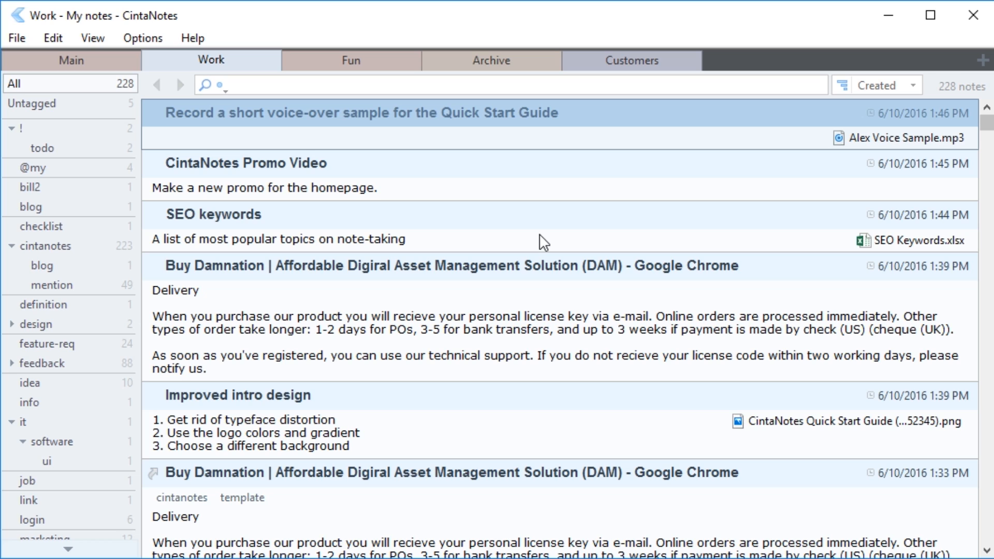
mouse_move(562, 229)
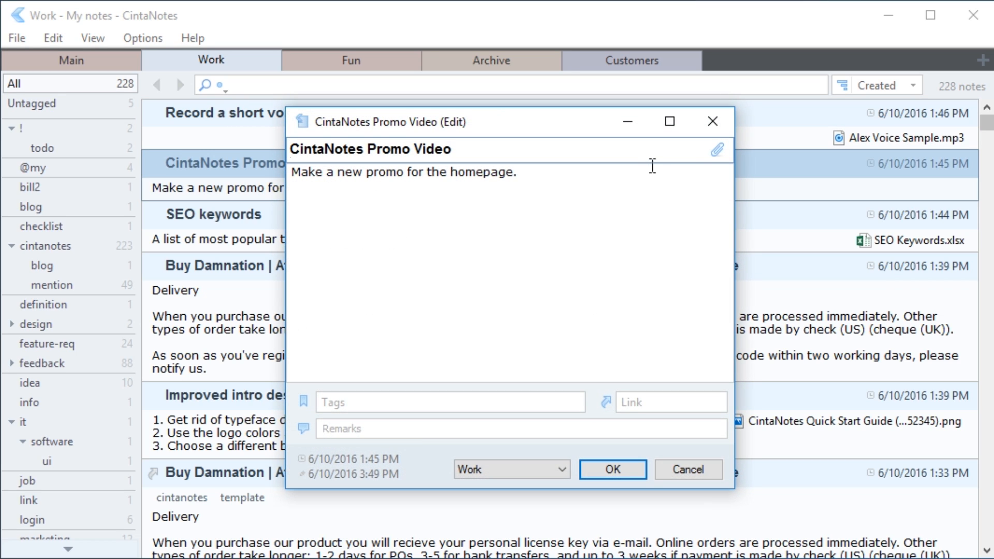
Step: Attach the Logo, Storybook, Visuals and Voice-over files to the Promo Video note
left_click(717, 149)
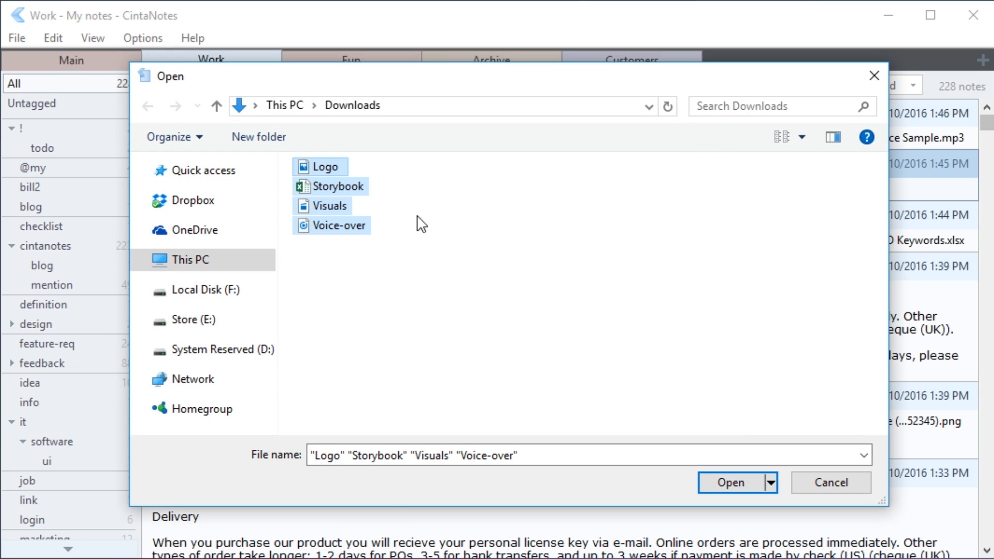
left_click(730, 482)
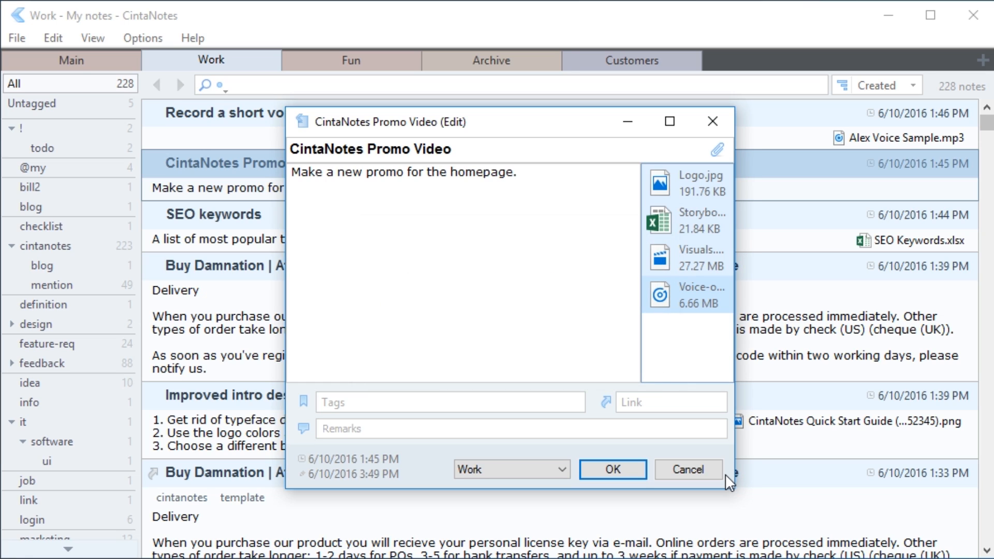
mouse_move(695, 196)
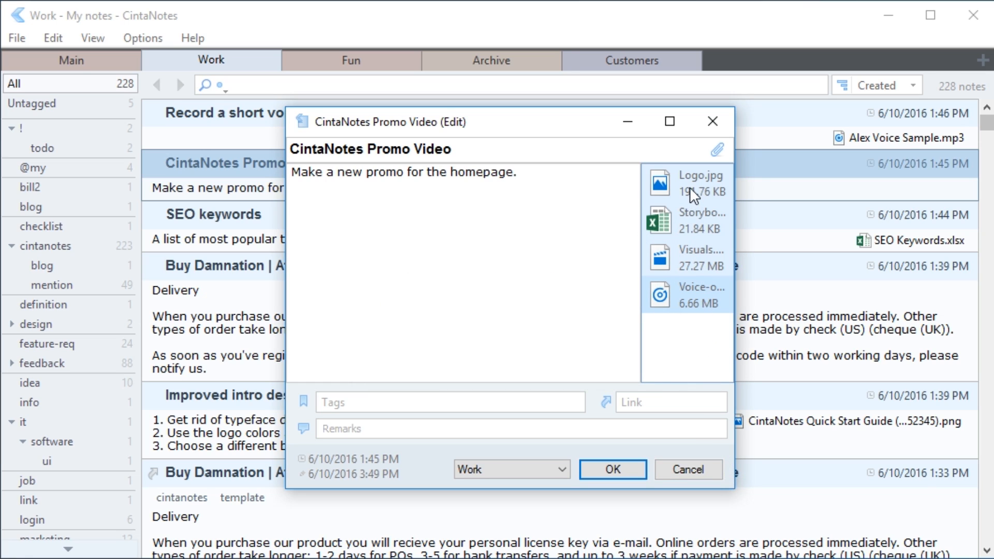
Step: Open the attached Logo.jpg in Photos
double_click(688, 183)
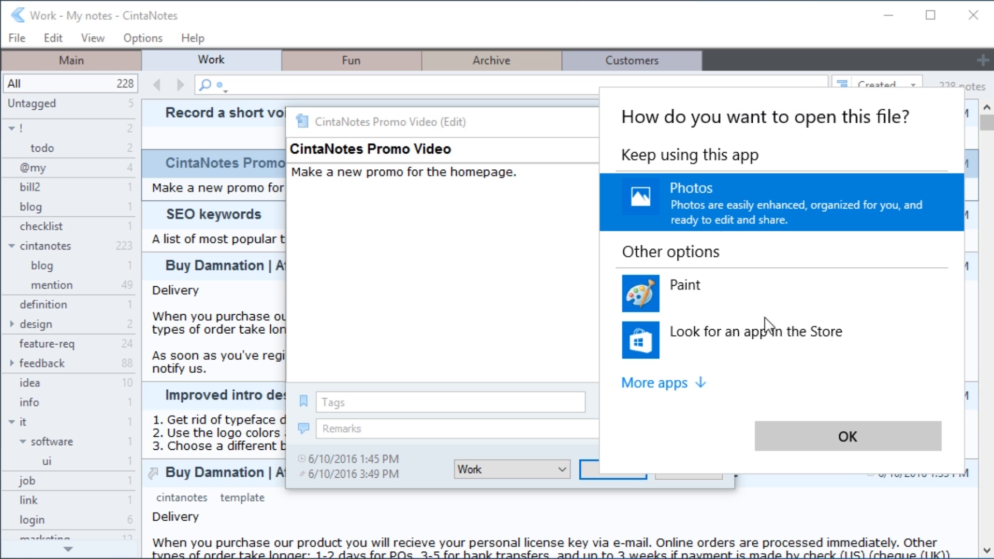
left_click(847, 436)
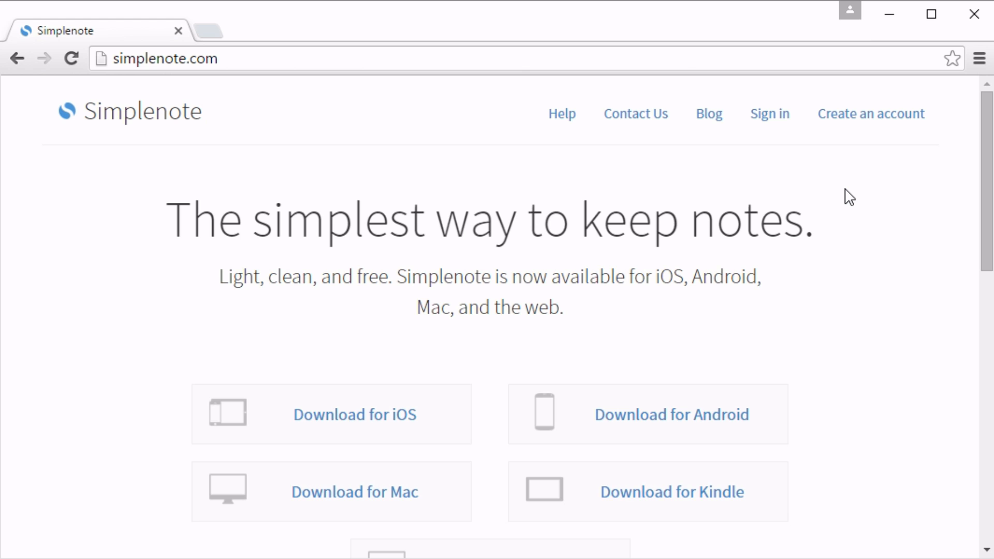
left_click(870, 113)
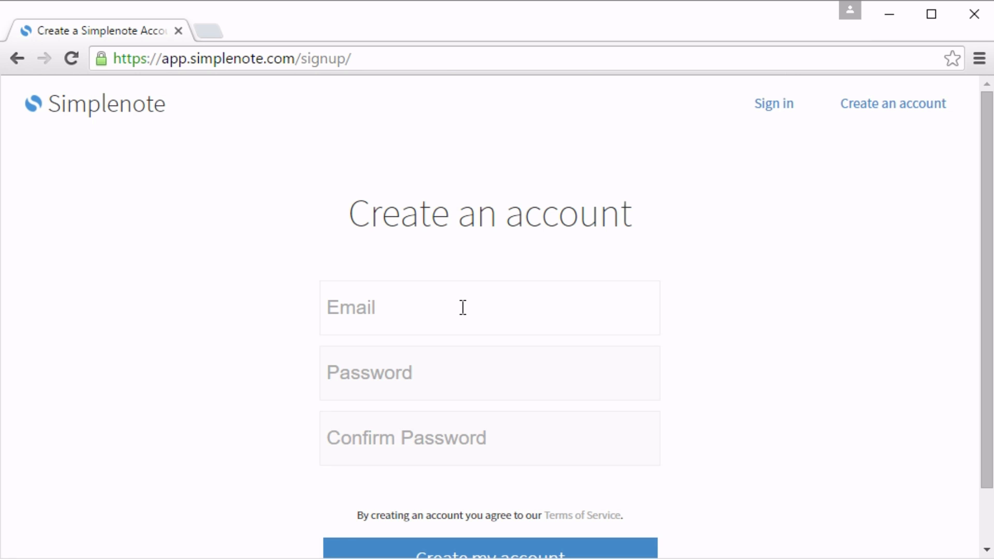
type("your@emailadress.com")
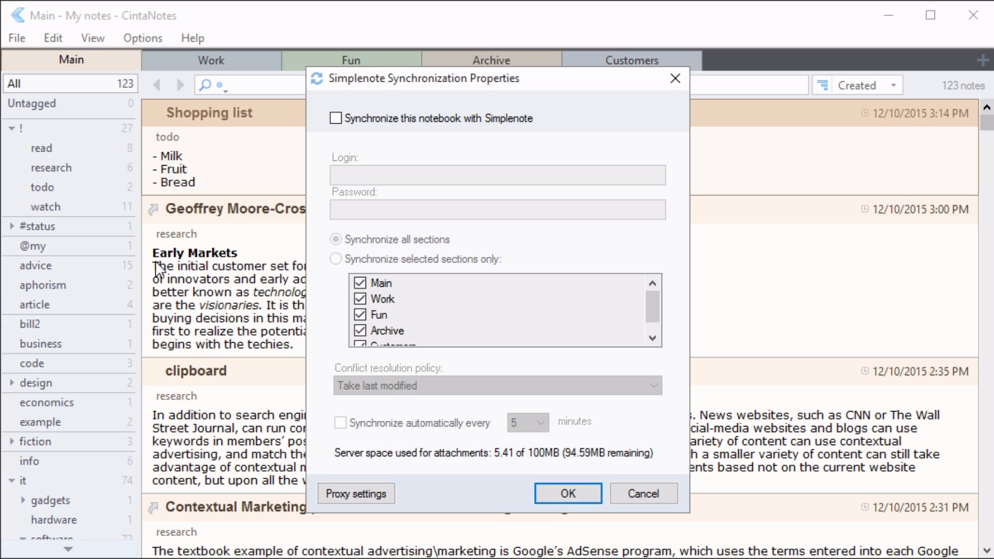
left_click(335, 119)
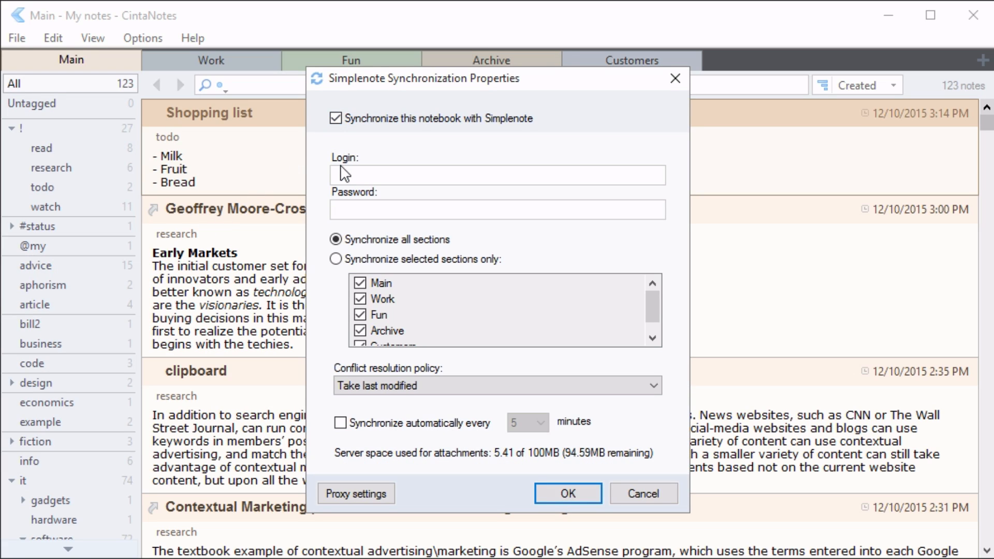
type("your@emailadress.com")
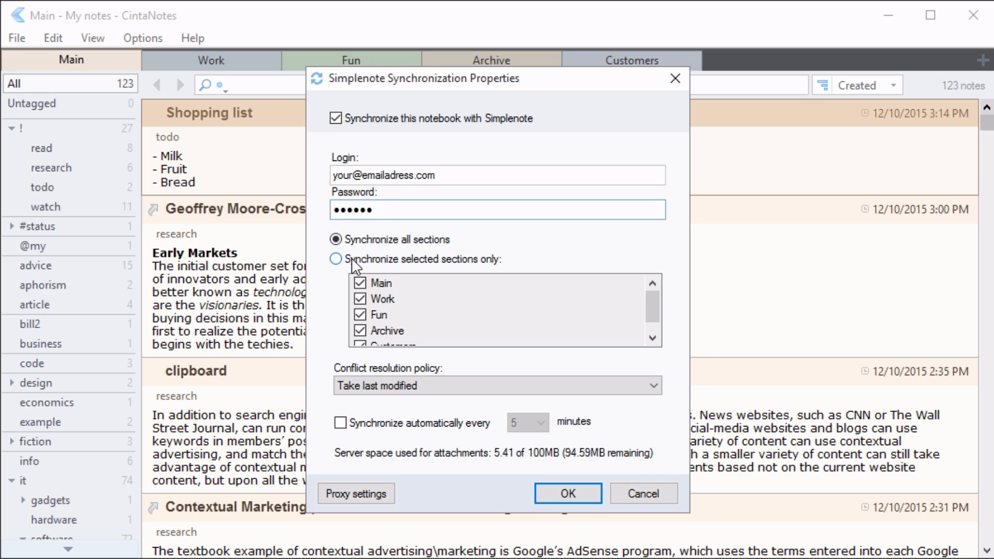
left_click(341, 423)
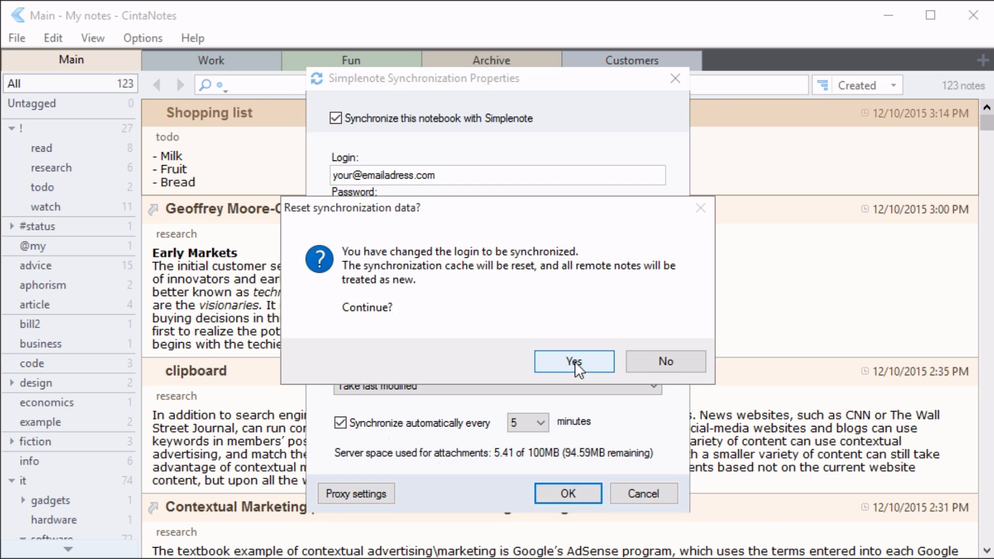
left_click(573, 362)
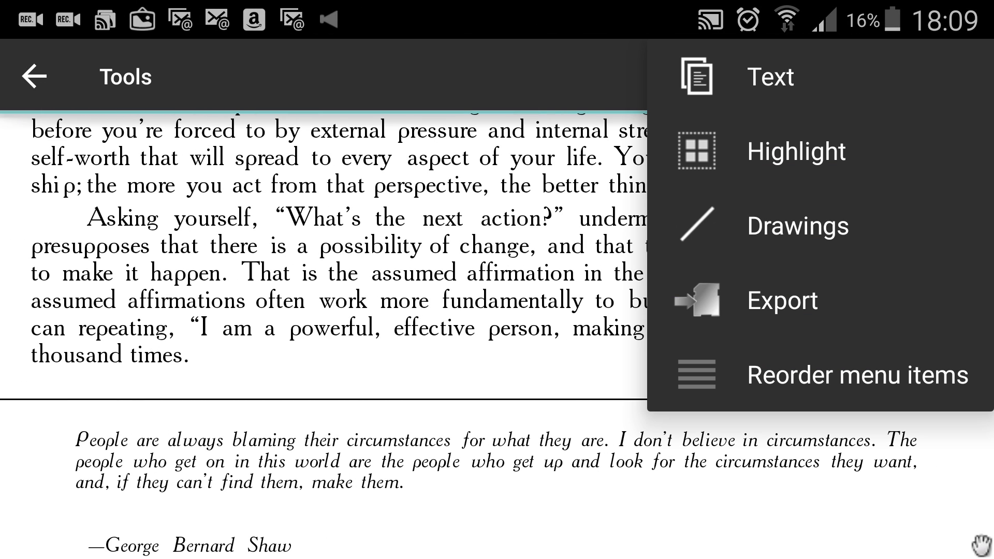
Step: Select the 'Asking yourself' paragraph and share it to another app
left_click(771, 77)
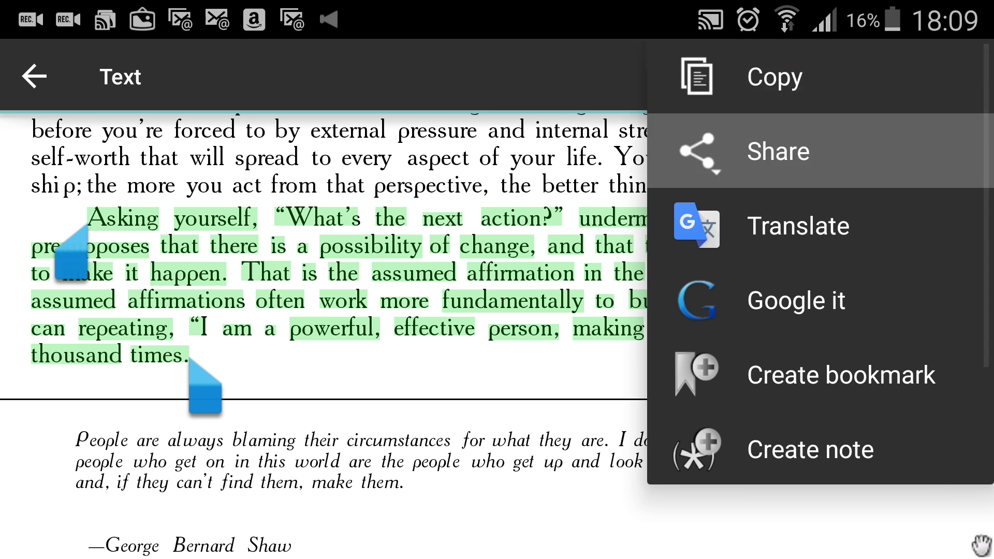
left_click(778, 150)
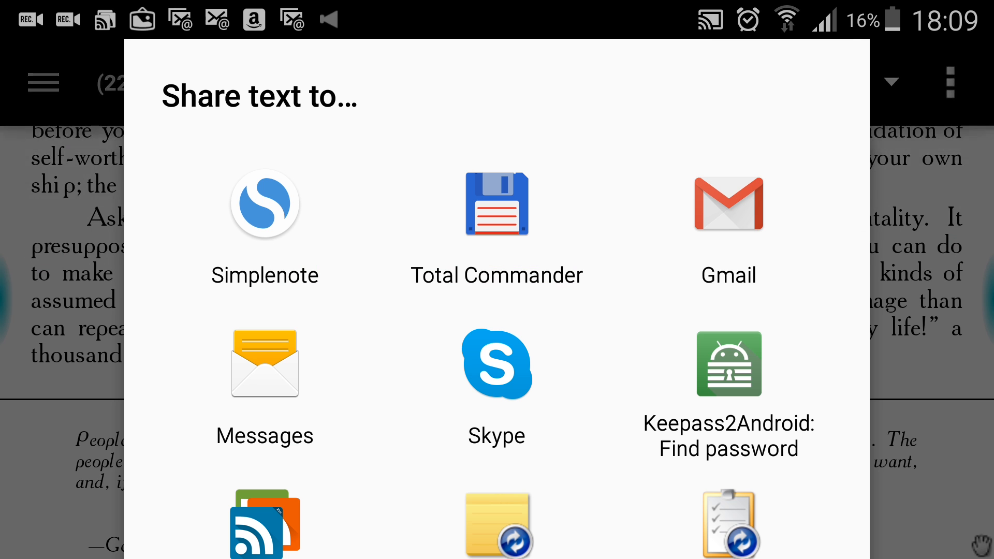